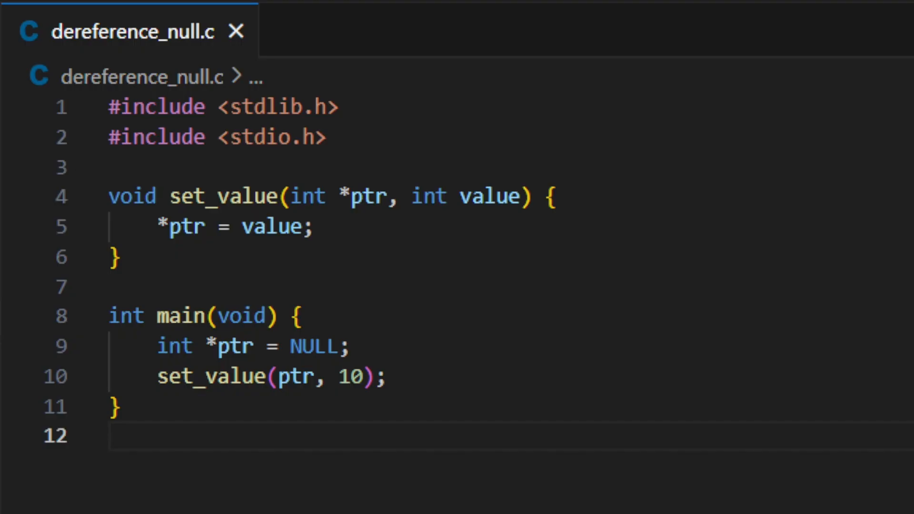
mouse_move(607, 205)
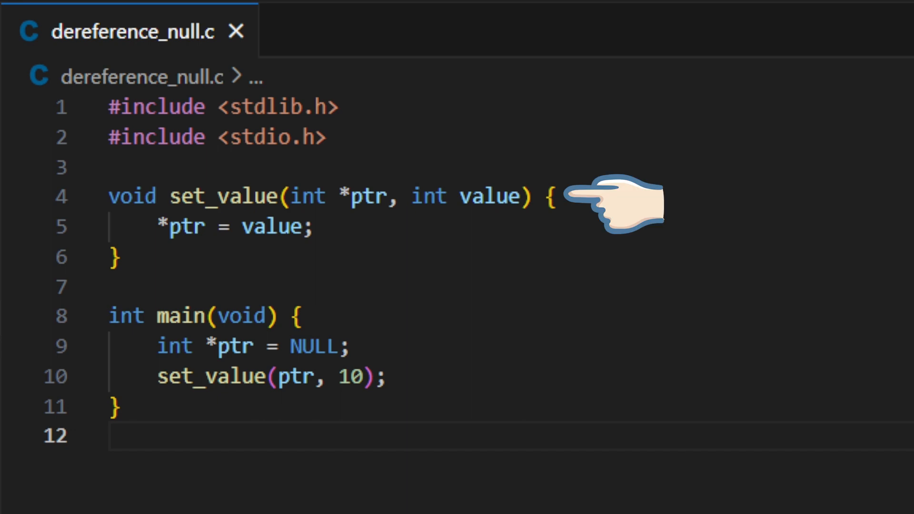
mouse_move(379, 239)
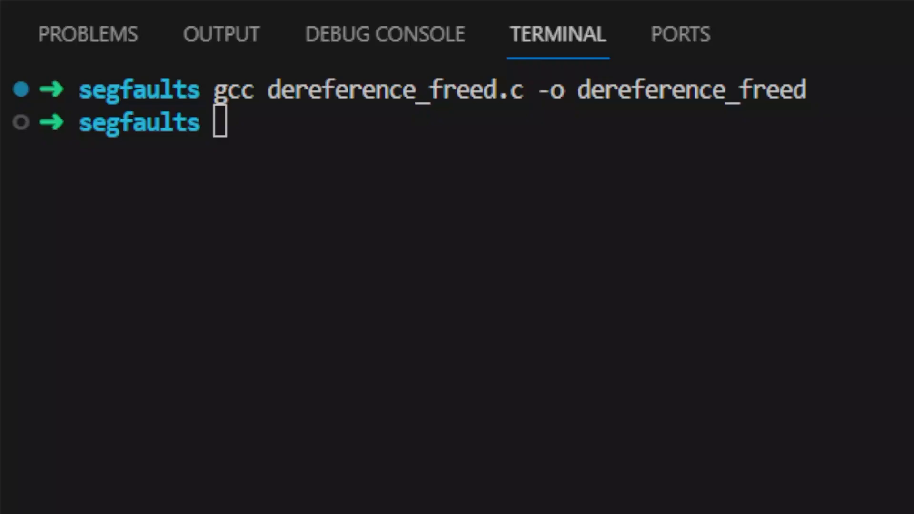
Run ./dereference_freed, then enter the recompile command with -fsanitize=address -g.
text(./dereference_)
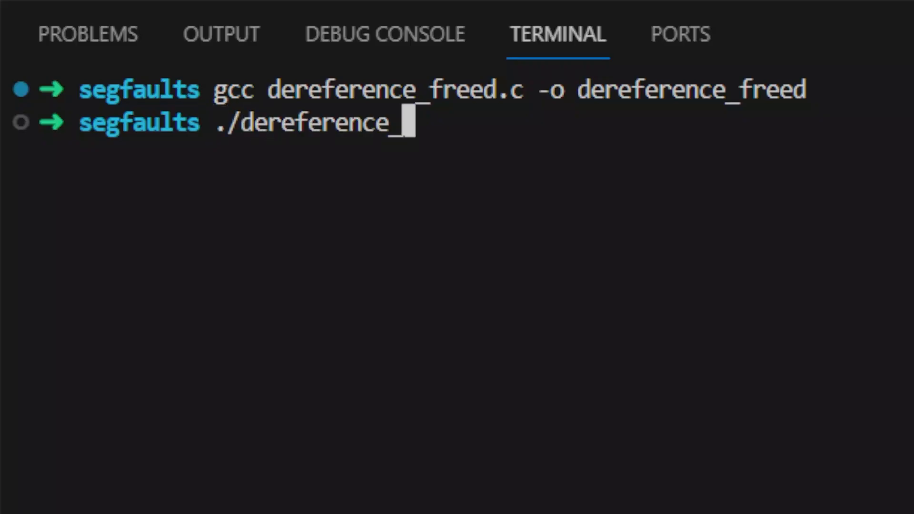
key(Enter)
text(gcc dereference_freed.c -o dereference_freed -fsanitize=a)
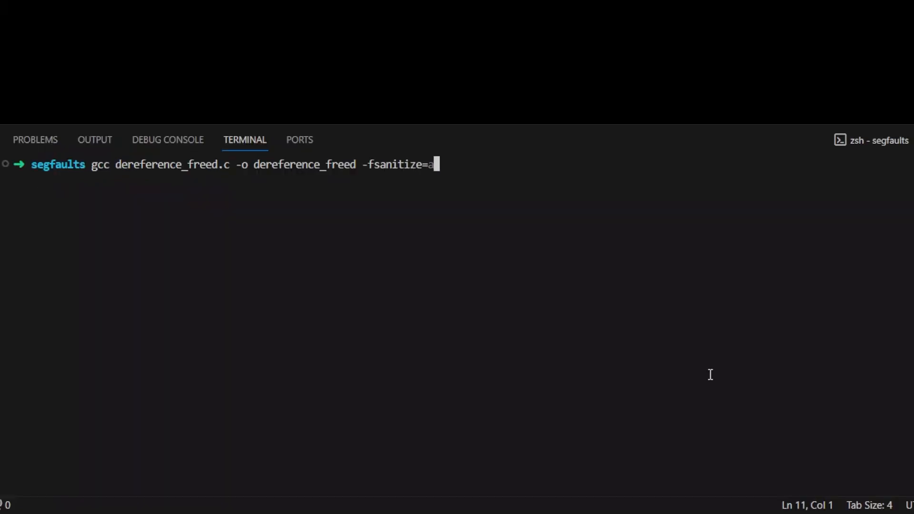
text(ddress -g)
text(./dereference_freed)
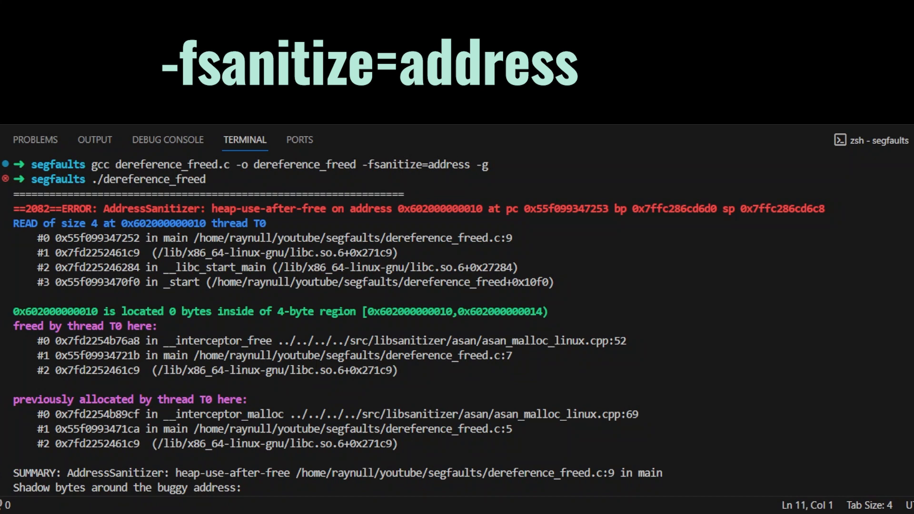
mouse_move(689, 370)
text(./s)
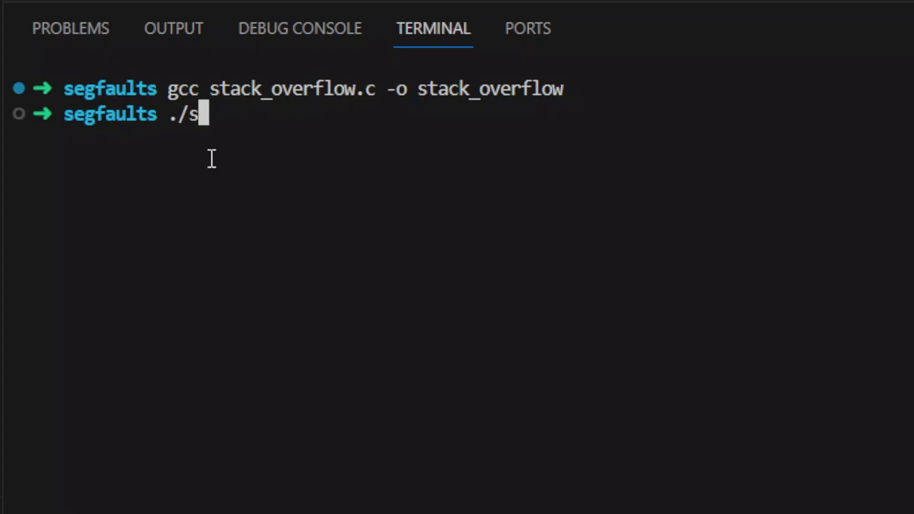
Run ./stack_overflow in the terminal, which returns to the prompt with no error.
key(Enter)
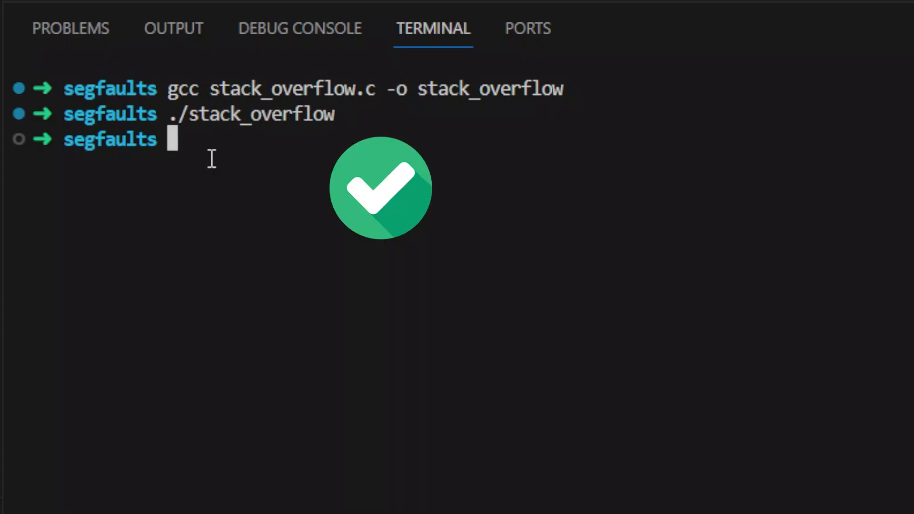